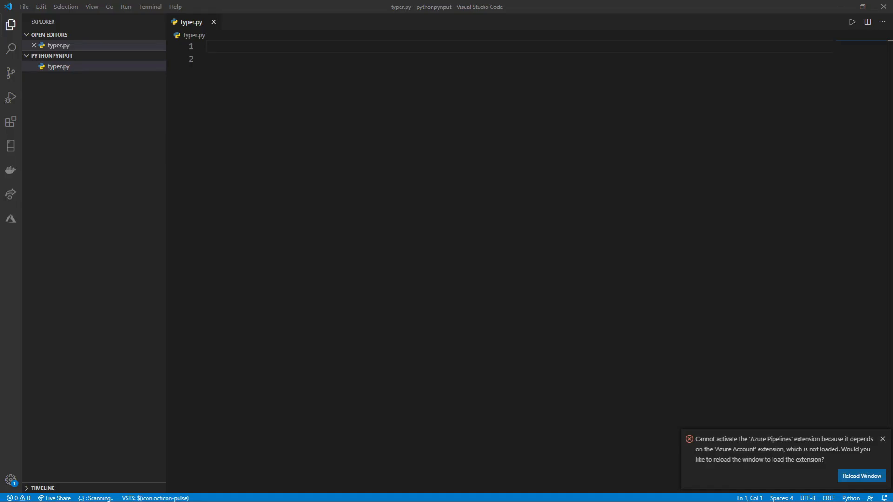
# Add the 'from pynput.keyboard import Key, Controller' import, save, and leave blank lines
pyautogui.write('from pynput.keyboard import Key, Controller')
pyautogui.click(519, 58)
pyautogui.write('import time')
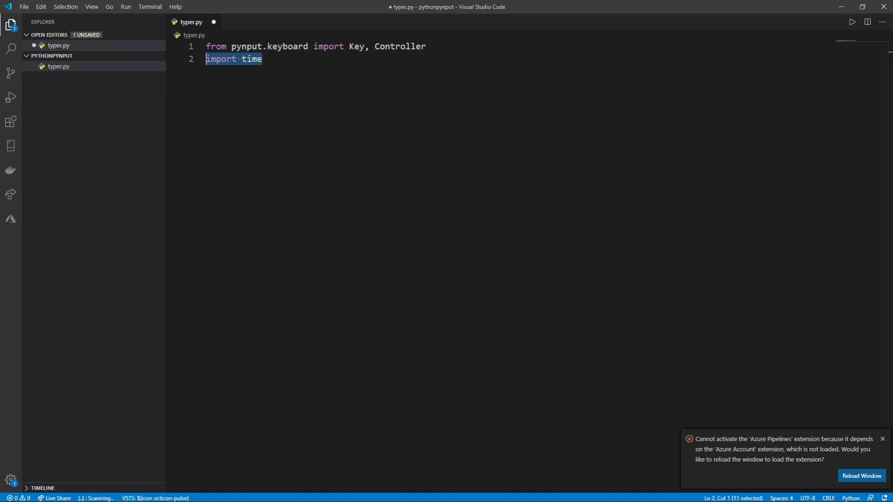
pyautogui.press('ctrl+s')
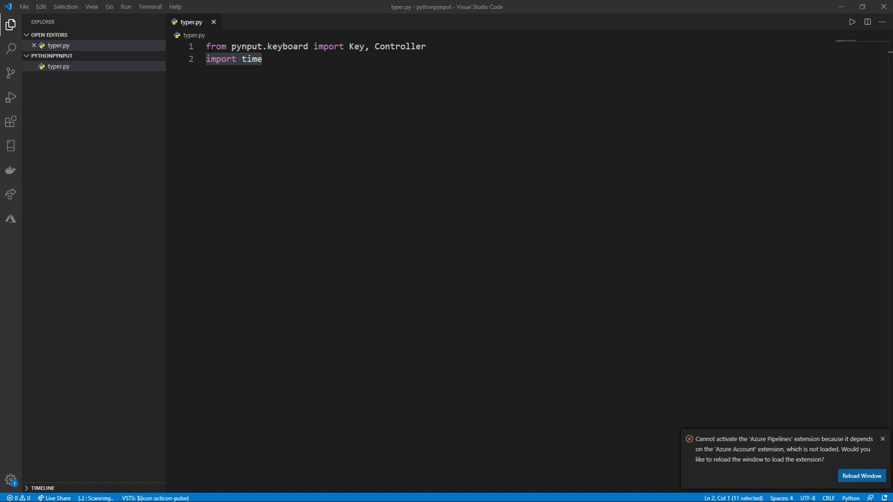
pyautogui.press('enter')
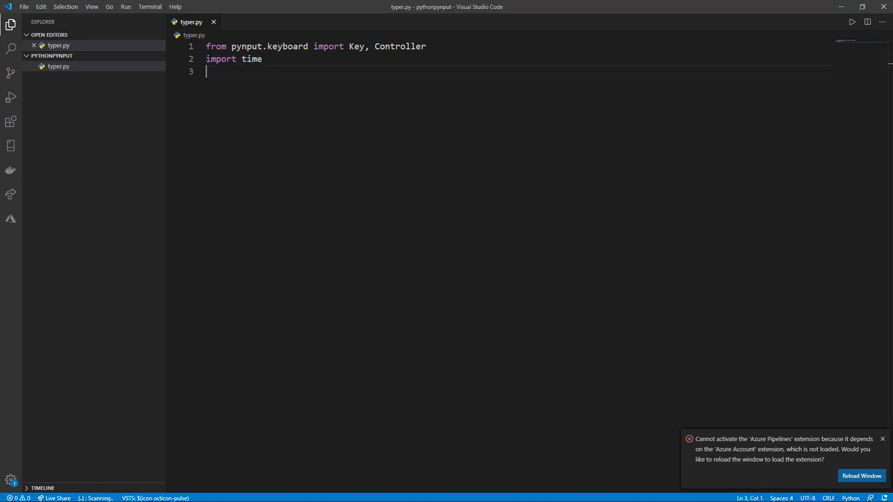
pyautogui.press('enter')
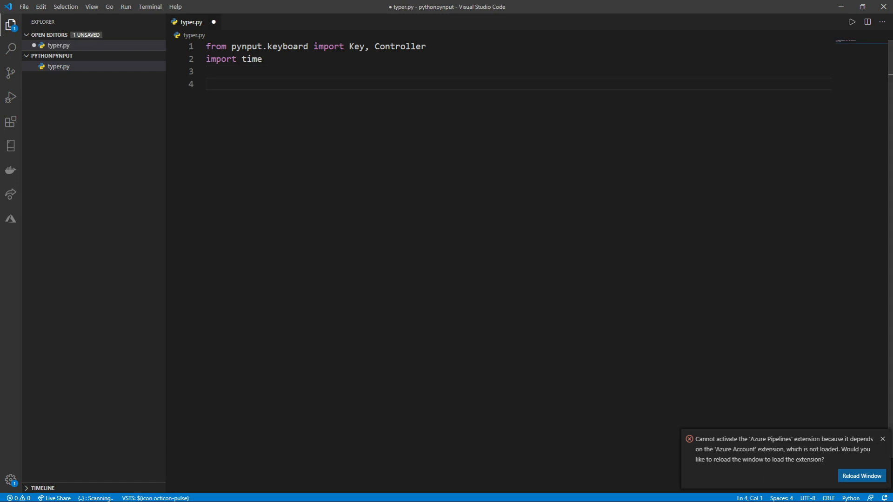
# Create a keyboard Controller, sleep 3 seconds, press and release Key.space, and save
pyautogui.write('keyboard = Controller()')
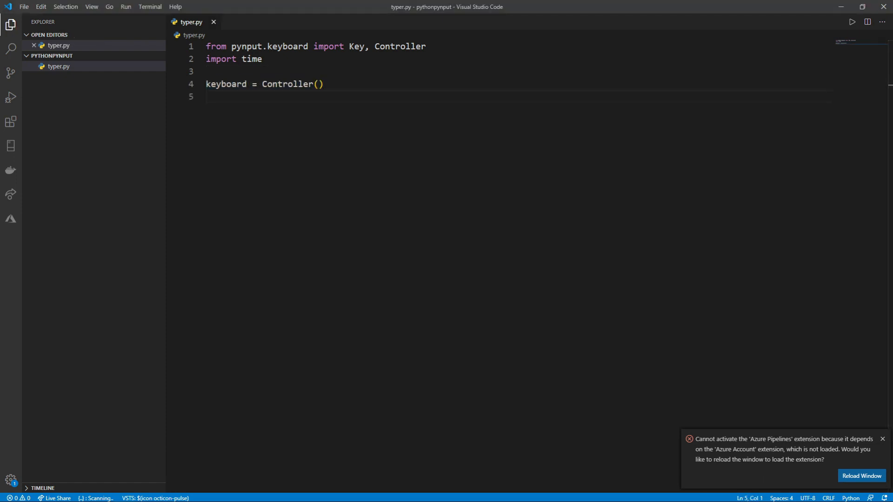
pyautogui.write('time.sleep(3)')
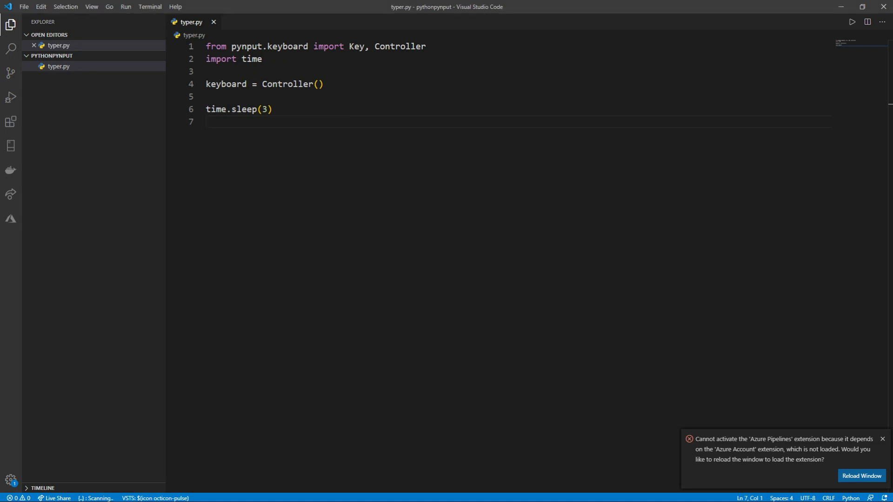
pyautogui.write('keyboard.press(Key.space)')
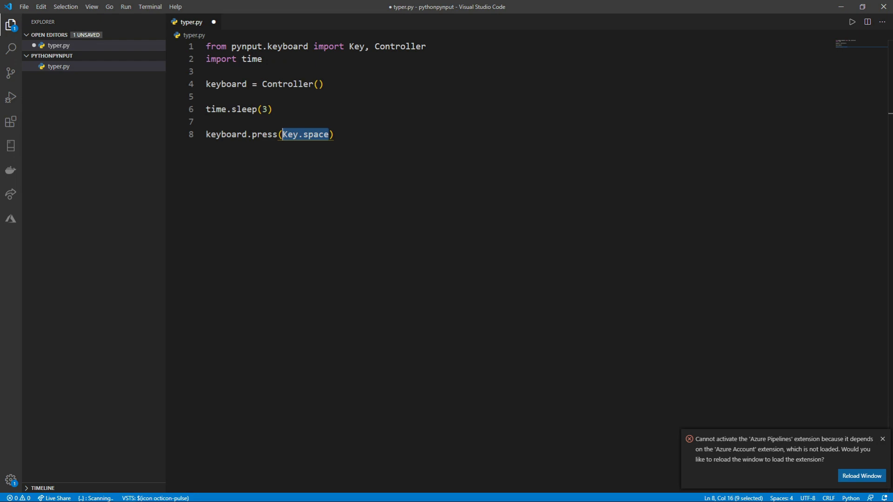
pyautogui.write('keyboard.release(Key.space)')
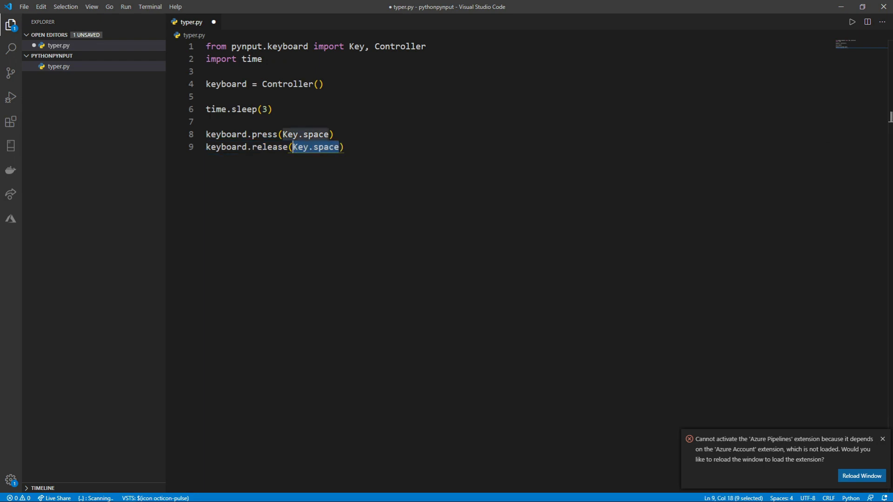
pyautogui.press('ctrl+s')
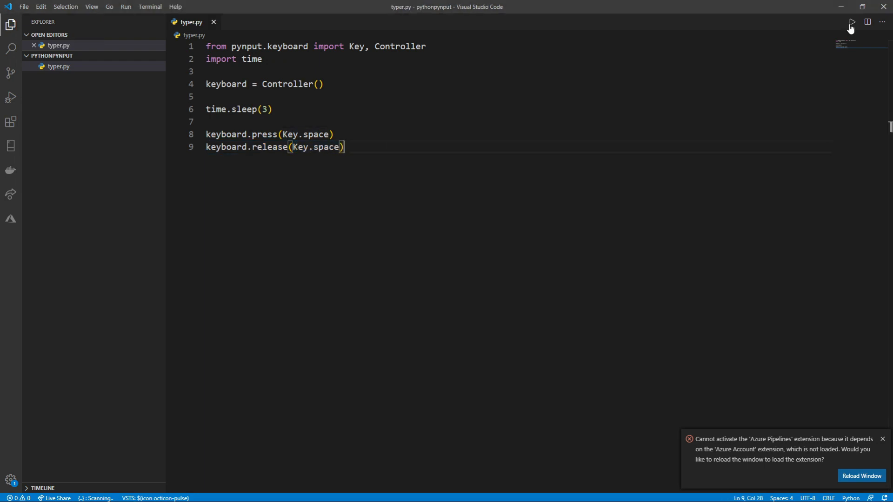
# Run typer.py against Notepad, then run the edited script a second time
pyautogui.click(850, 22)
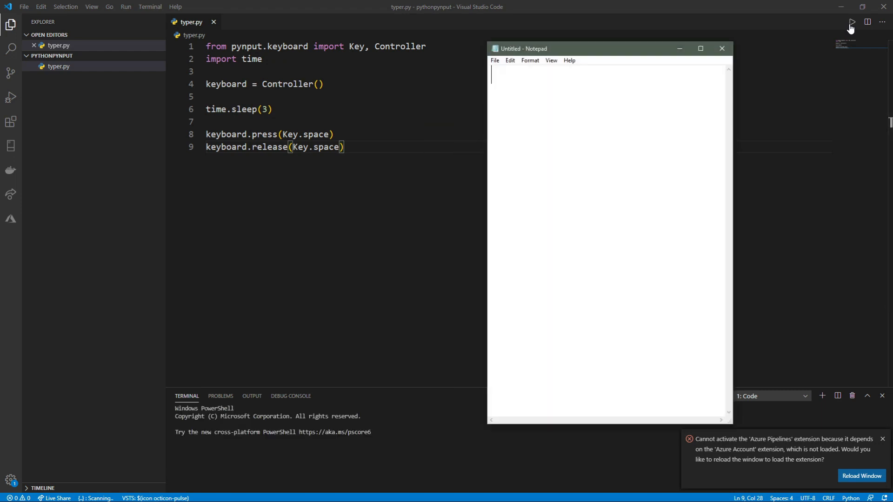
pyautogui.click(851, 22)
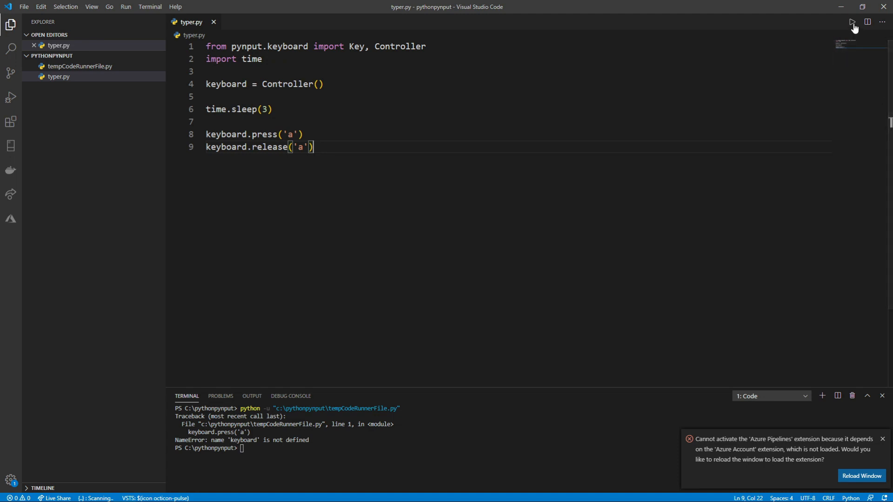
pyautogui.click(851, 22)
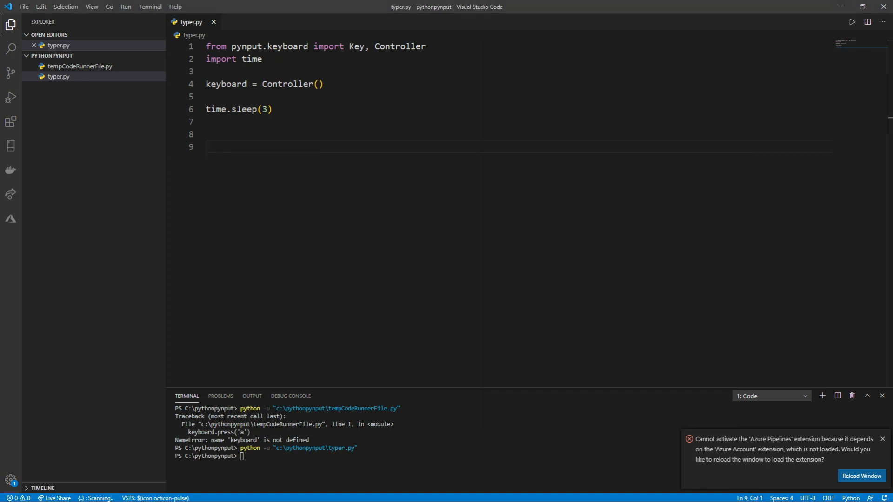
# Add a Ctrl-held block that presses and releases 'c', then save typer.py
pyautogui.write('with keyboard.pressed(Key.ctrl)')
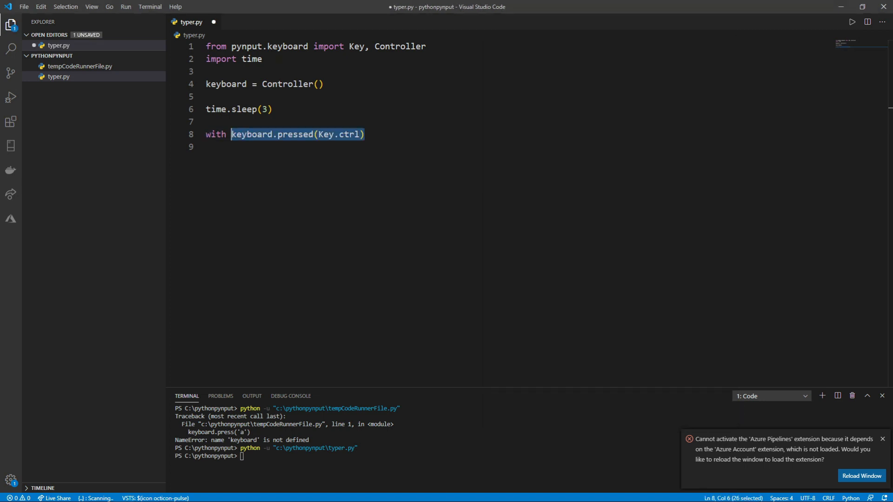
pyautogui.write(':')
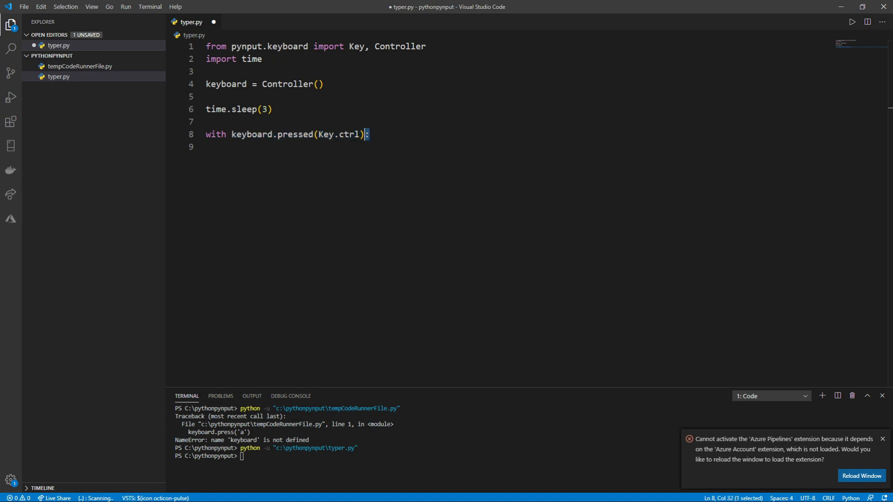
pyautogui.write("keyboard.press('c')")
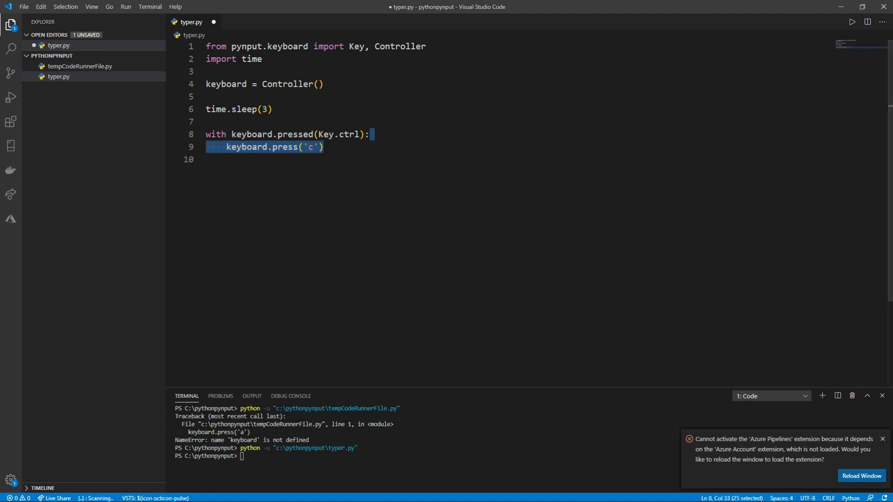
pyautogui.write("keyboard.release('c')")
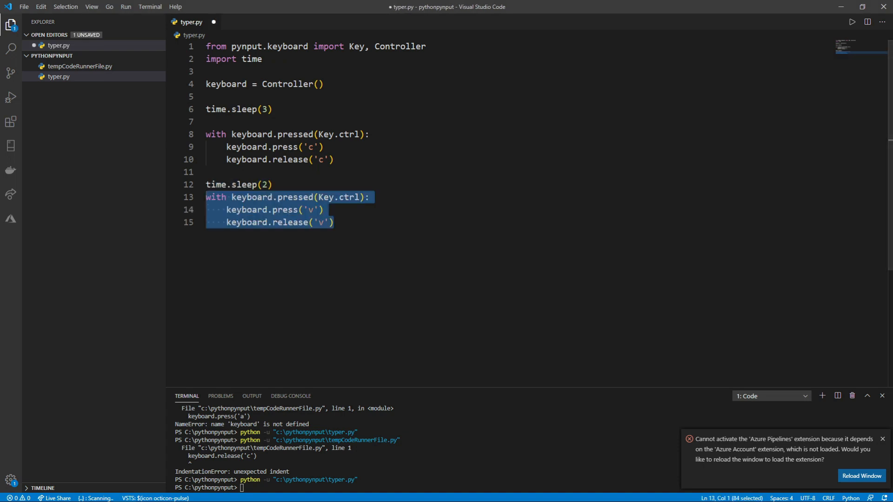
pyautogui.press('ctrl+s')
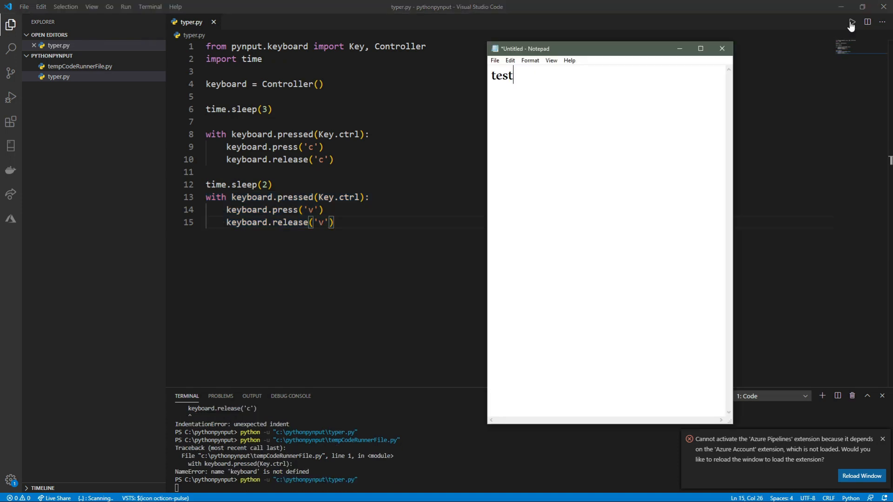
# Let the script paste 'testtest' into Notepad, then close Notepad
pyautogui.doubleClick(501, 74)
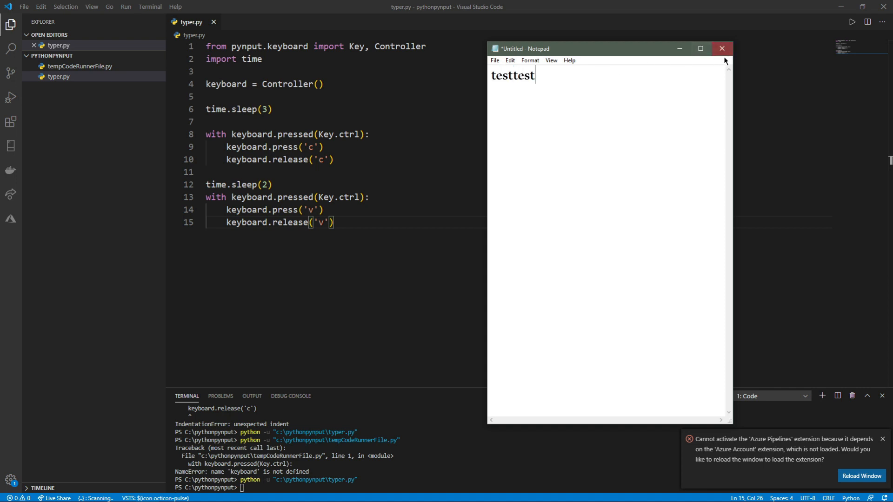
pyautogui.click(721, 48)
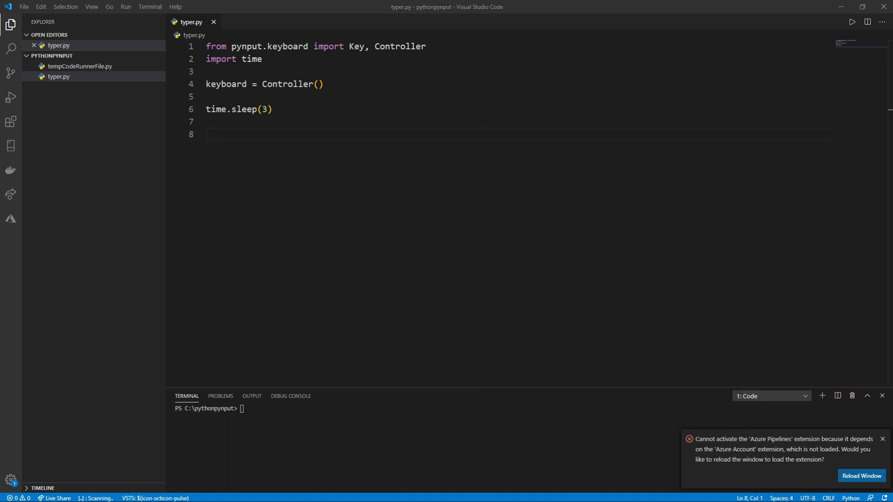
# Add keyboard.type("Some text") on line 8 and run it into Notepad
pyautogui.click(208, 135)
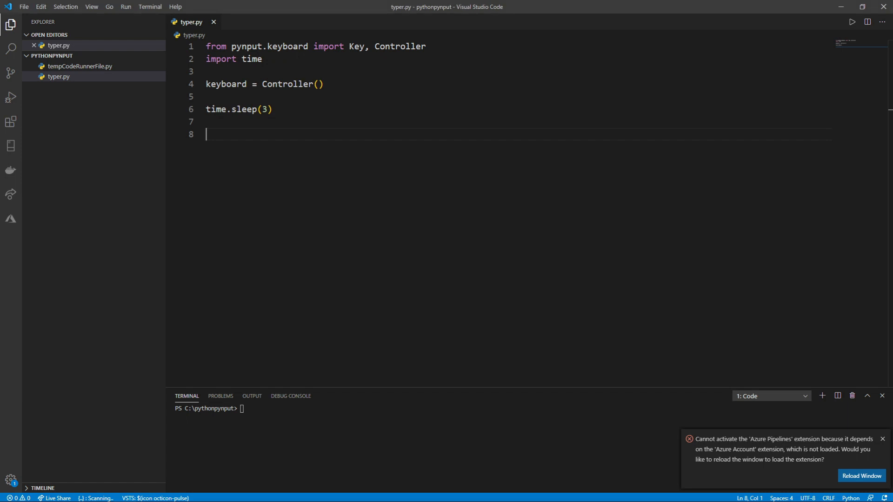
pyautogui.write('keyboard.type("Some text")')
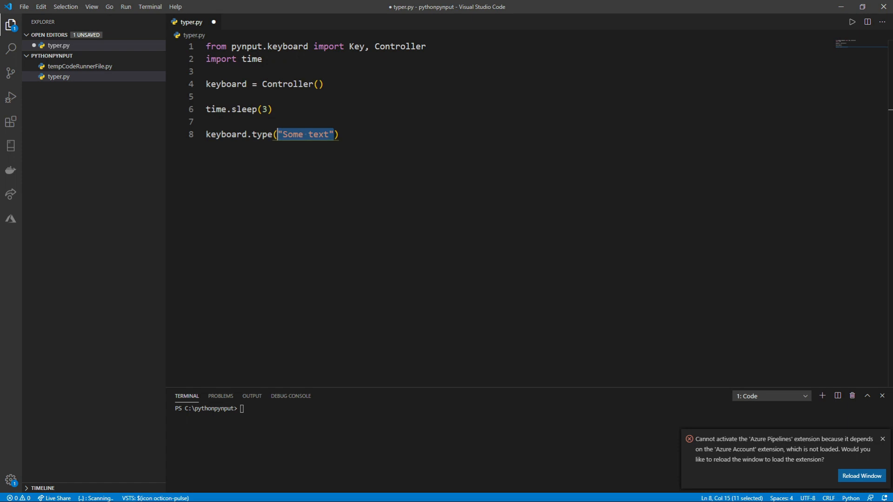
pyautogui.click(852, 22)
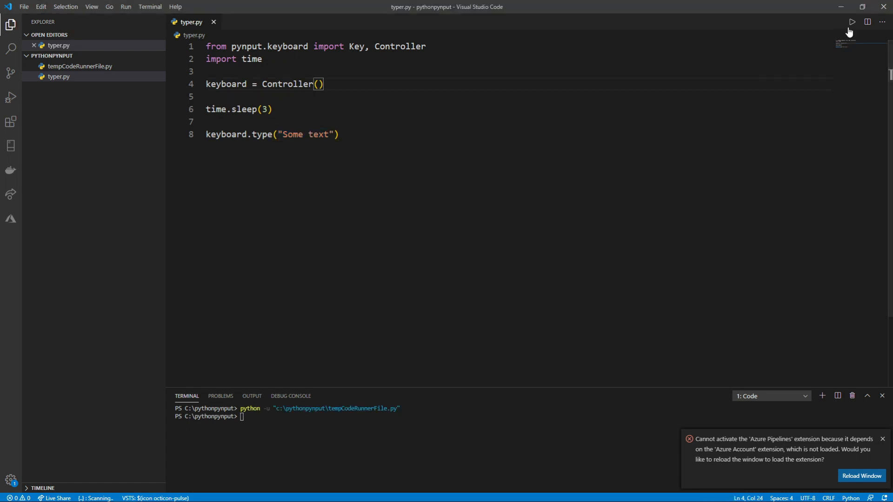
pyautogui.click(852, 21)
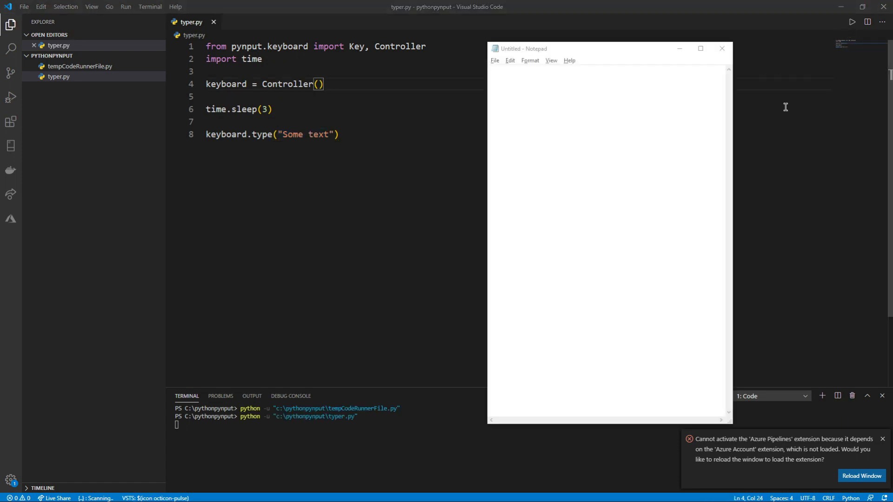
pyautogui.write('Some text')
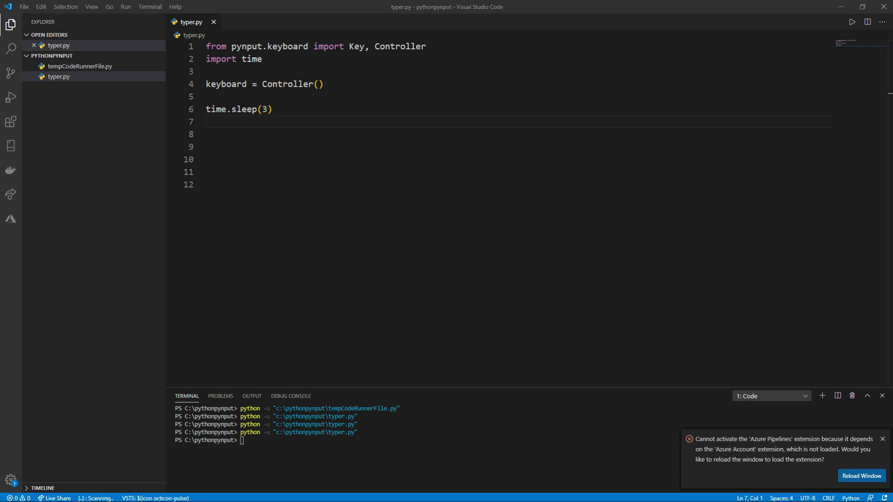
# Write a loop splitting 'Some text' into words, typing each with 1-second pauses, and save
pyautogui.write('text = "Some text"')
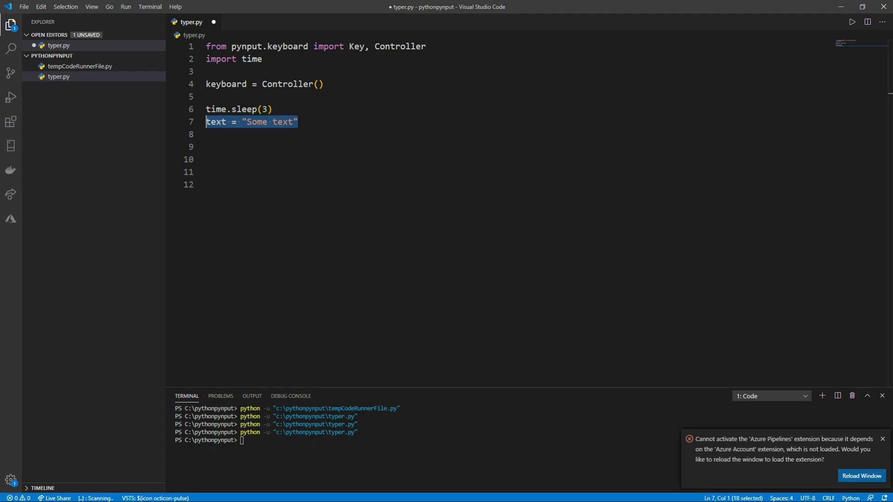
pyautogui.write('text = text.split()')
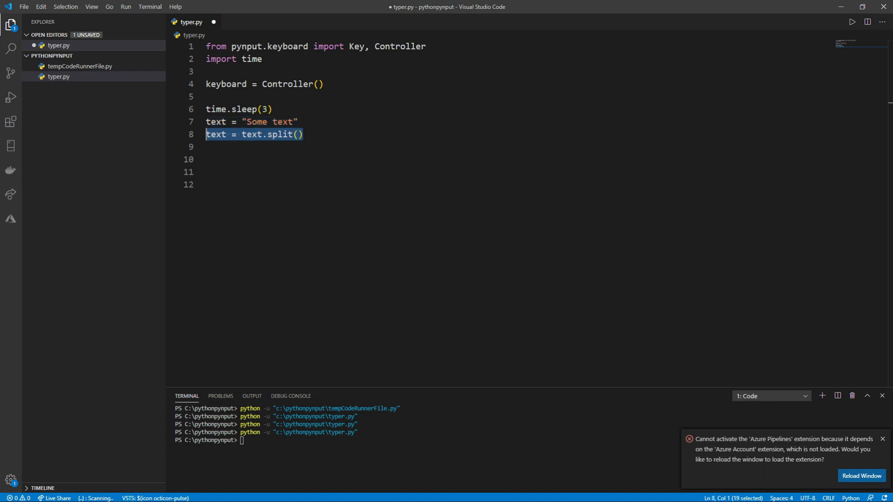
pyautogui.write('for i in text:')
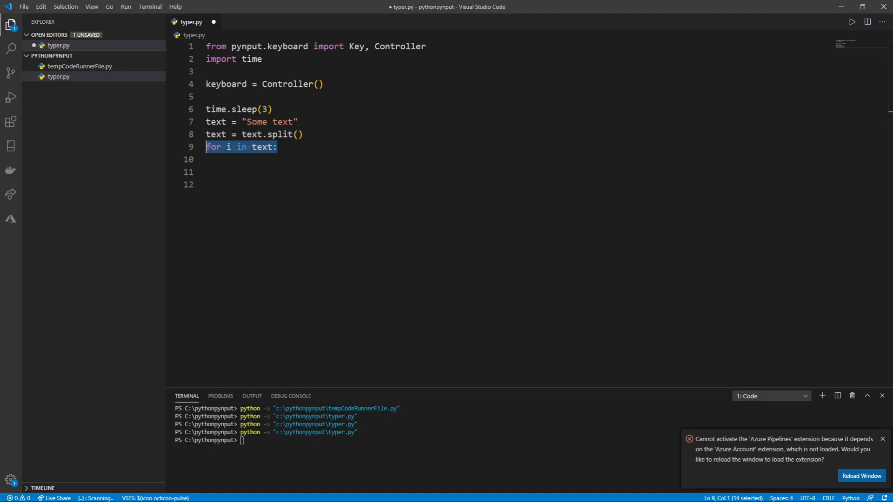
pyautogui.write('keyboard.type(i)')
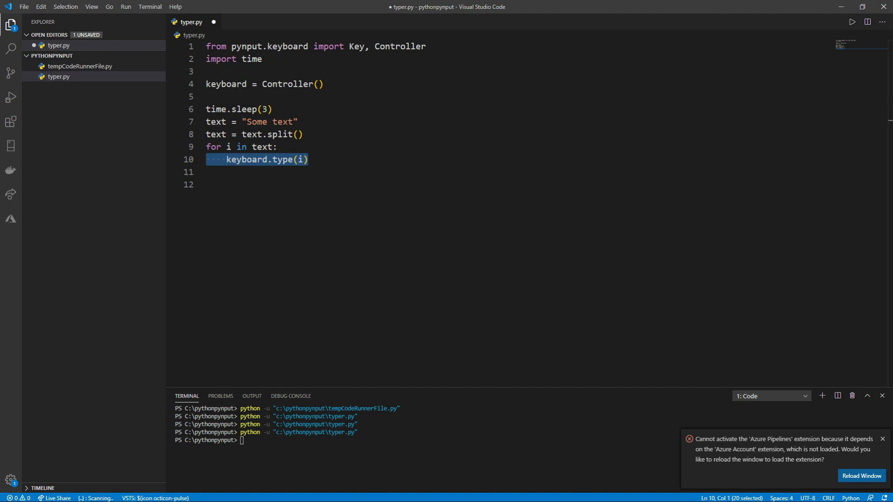
pyautogui.write('time.sleep(1)')
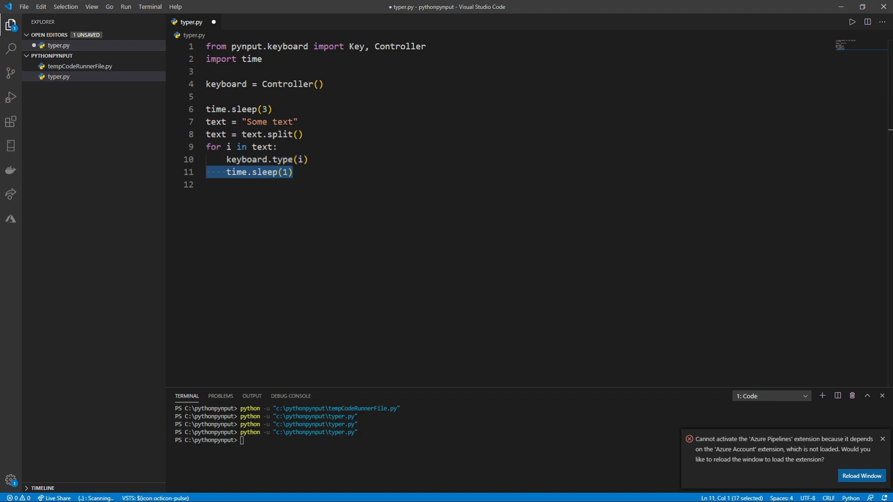
pyautogui.press('ctrl+s')
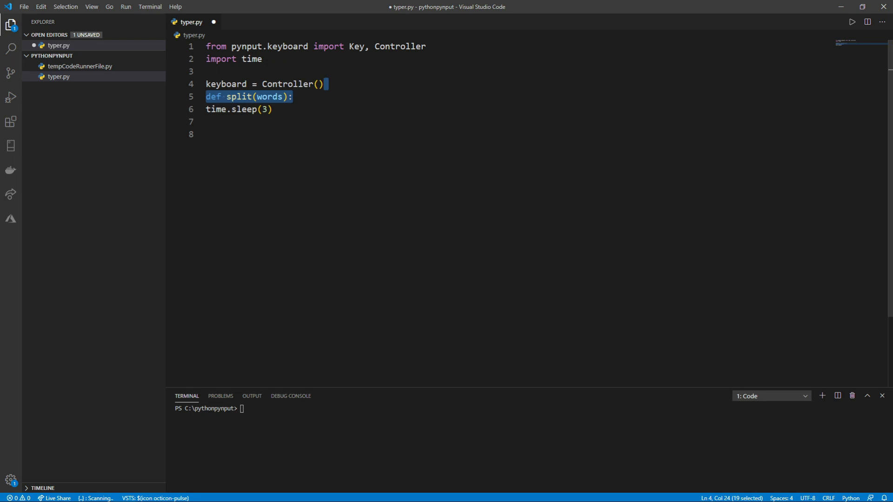
# Make split return a character list and loop over split("Here are some words") typing each
pyautogui.write('return[char for char in words]')
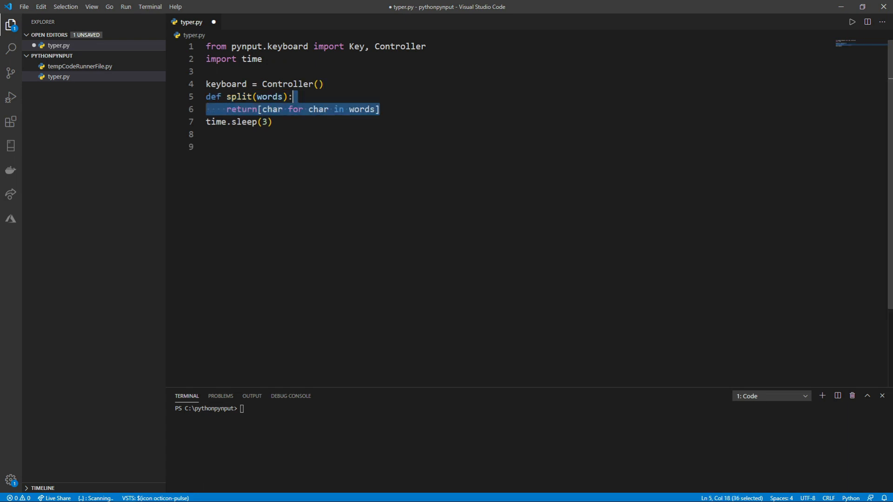
pyautogui.write('for i in split("Here are some words"):')
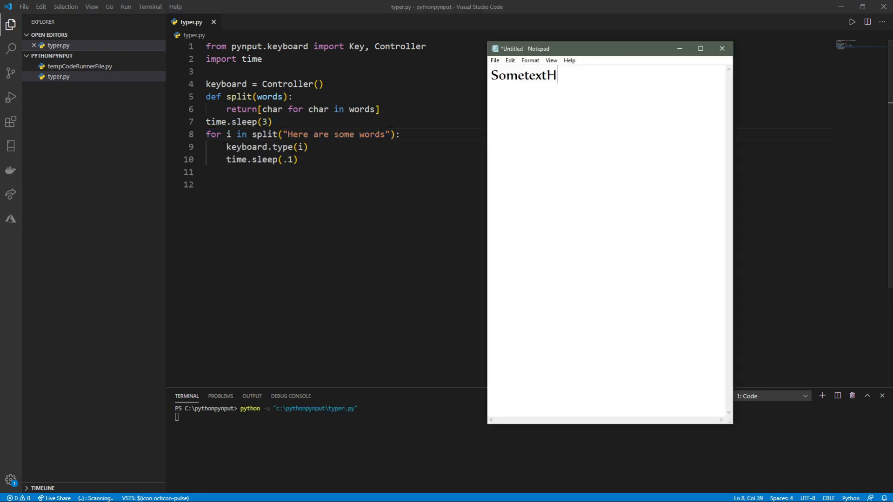
pyautogui.write('ere are some words')
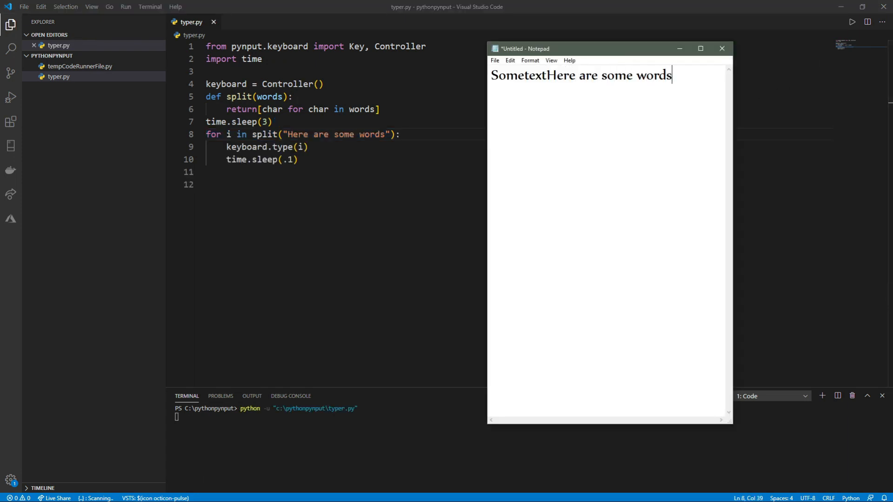